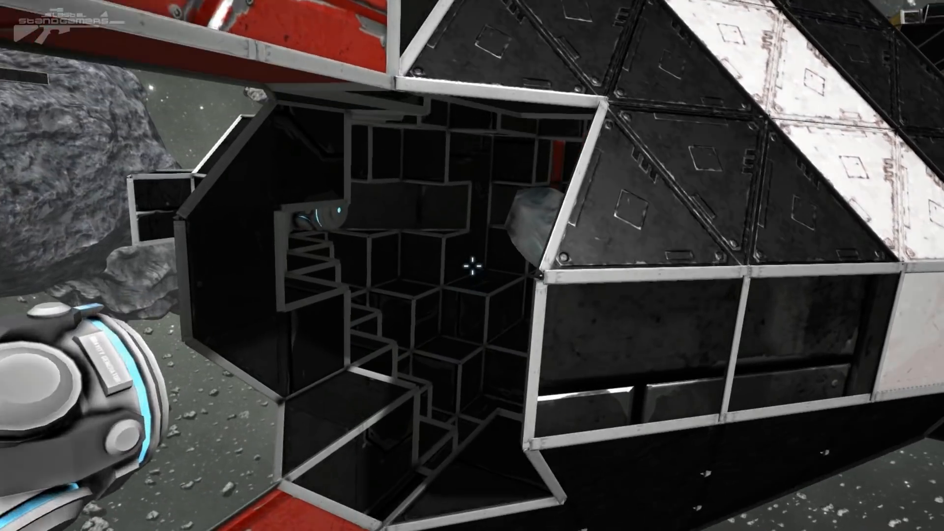
pyautogui.moveTo(471, 266)
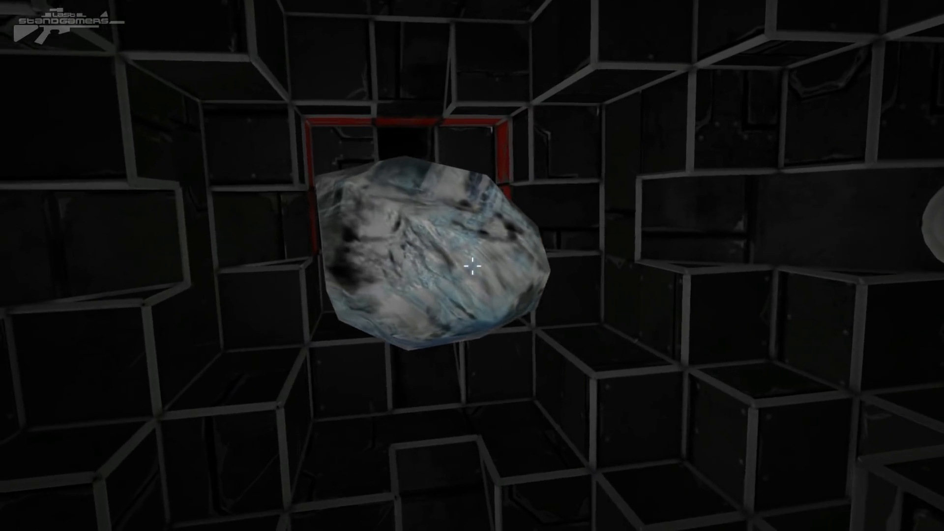
pyautogui.moveTo(471, 268)
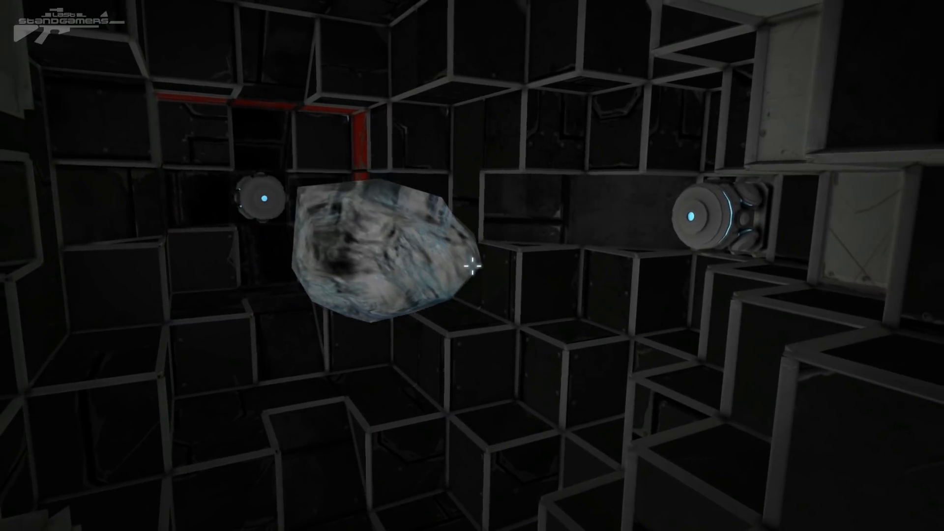
pyautogui.moveTo(472, 265)
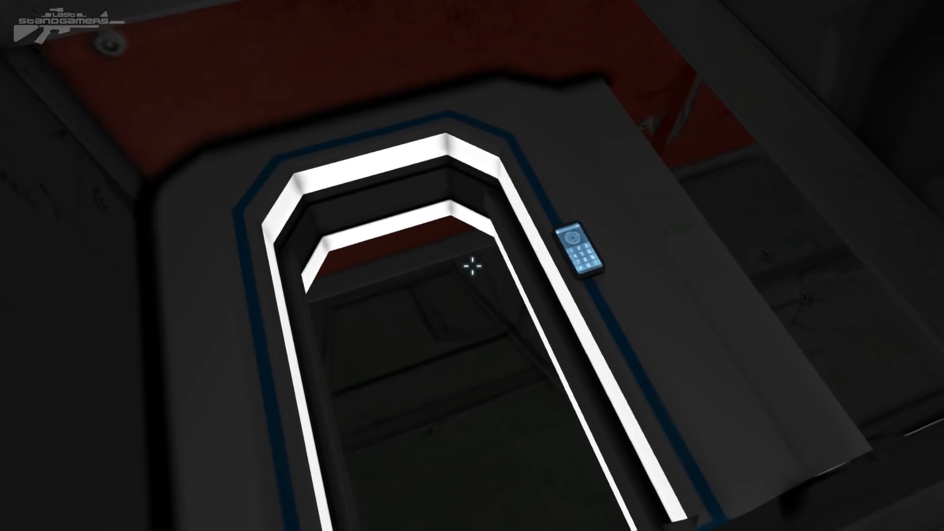
pyautogui.moveTo(473, 263)
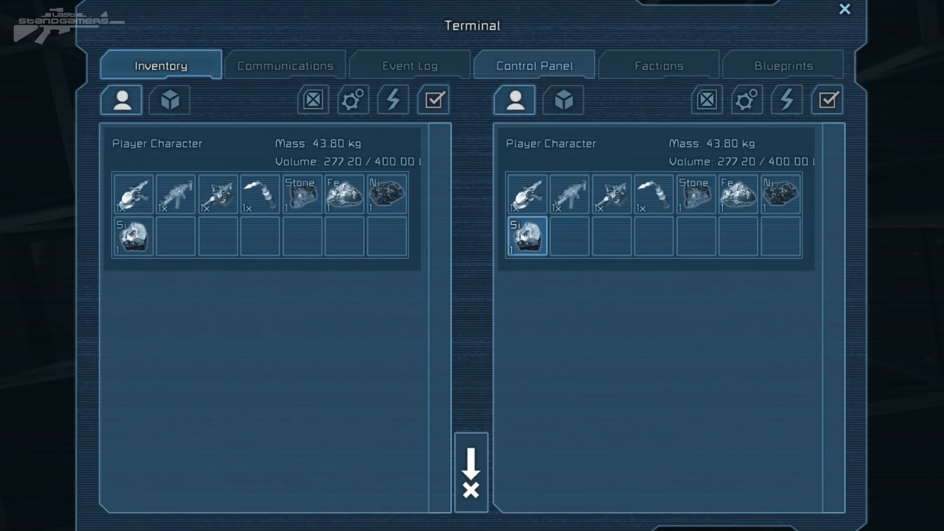
# - Select an item in the character inventory showing tools and Stone, Fe, Ni, Si ore
pyautogui.click(845, 10)
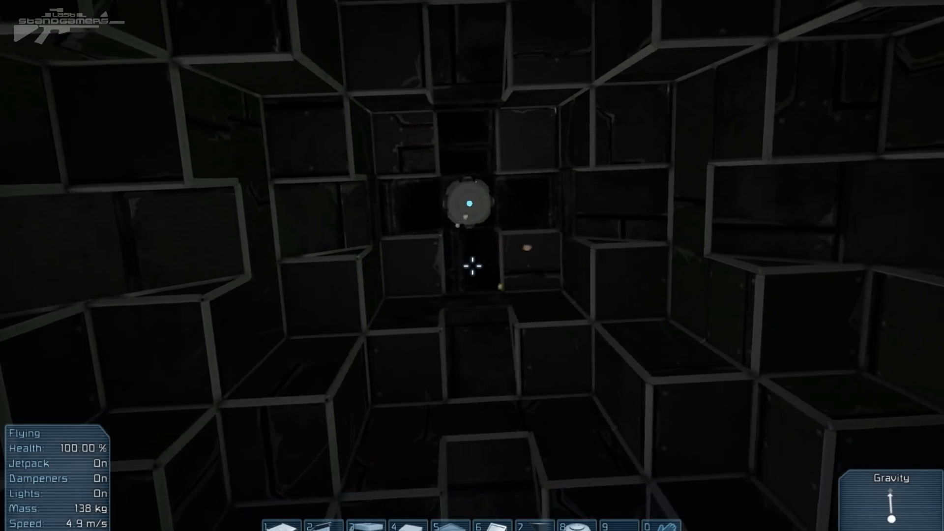
pyautogui.moveTo(472, 265)
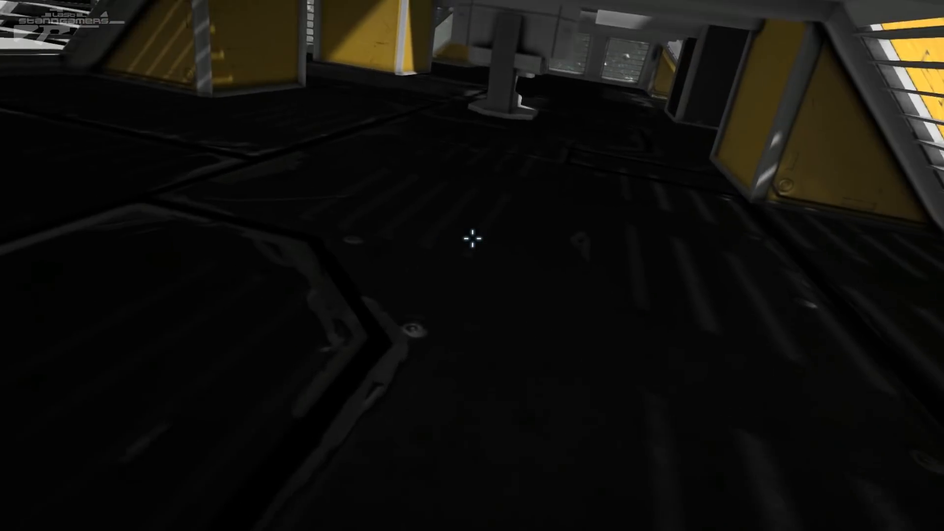
pyautogui.moveTo(472, 240)
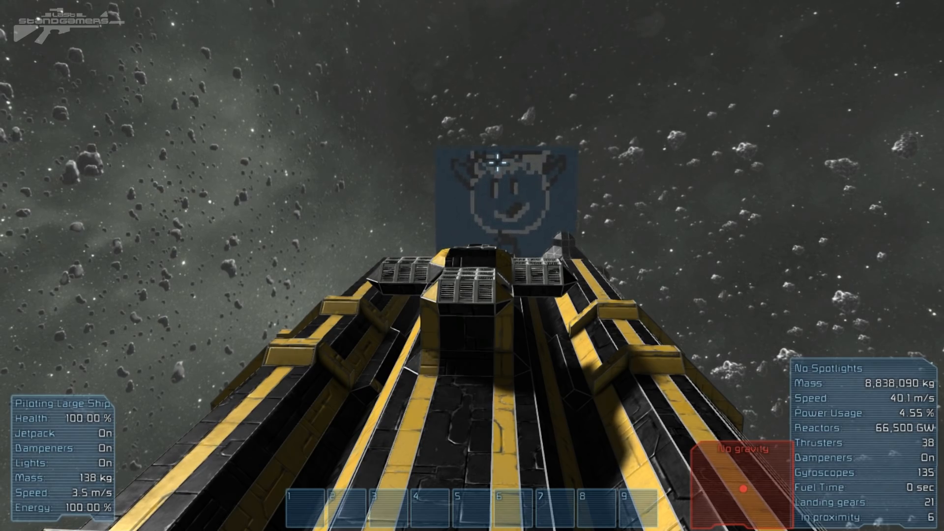
pyautogui.moveTo(472, 265)
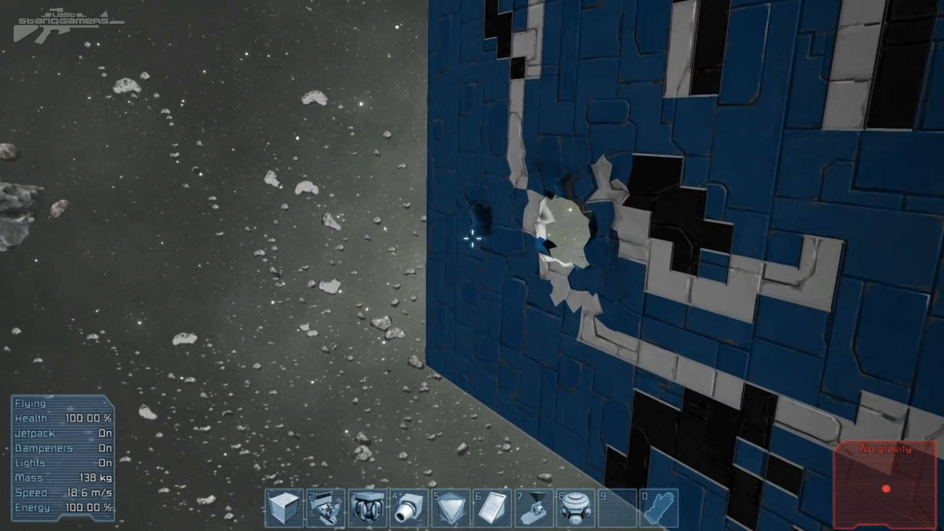
pyautogui.moveTo(472, 242)
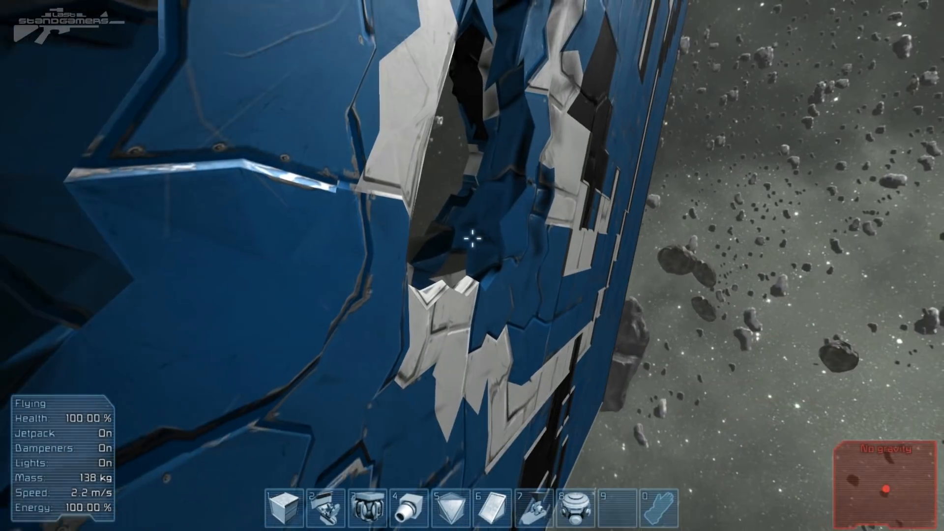
pyautogui.moveTo(472, 241)
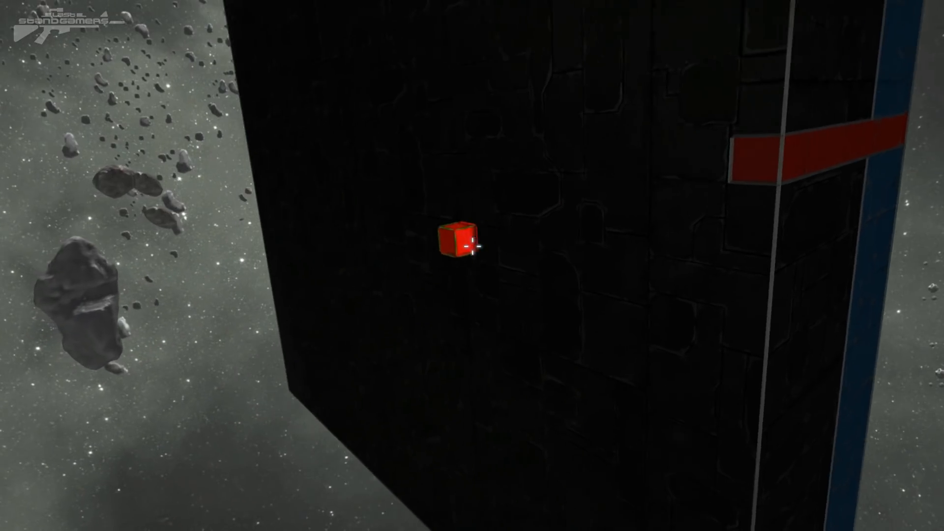
pyautogui.moveTo(476, 249)
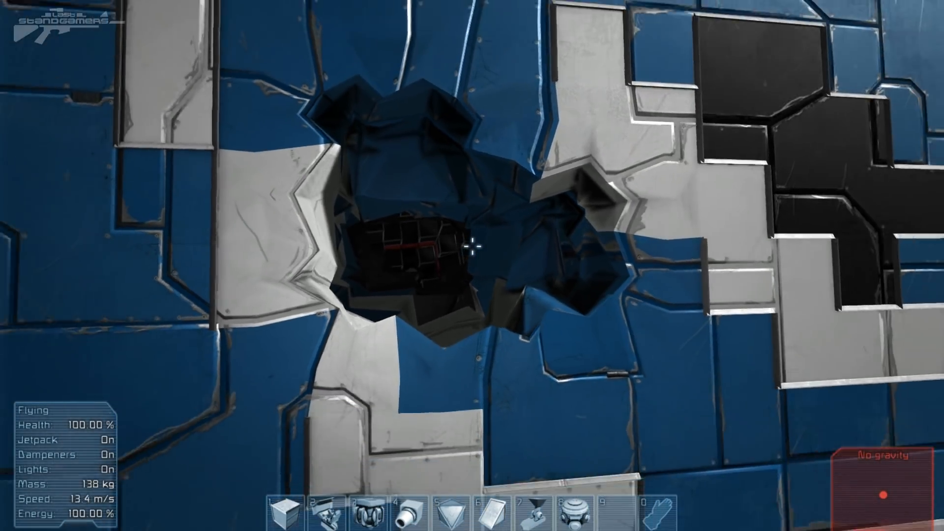
pyautogui.moveTo(471, 247)
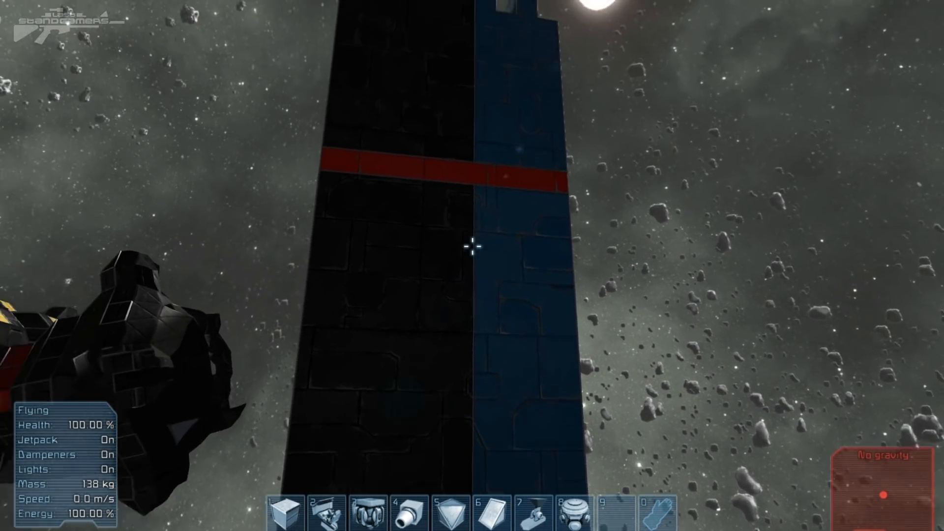
pyautogui.moveTo(472, 247)
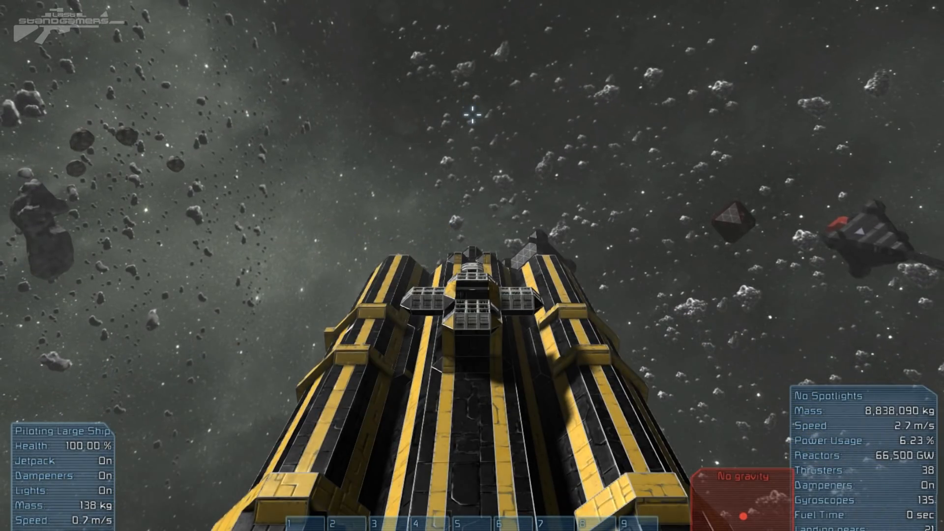
# - Jetpack forward toward the small dark target craft beside the yellow sign
pyautogui.press('w')
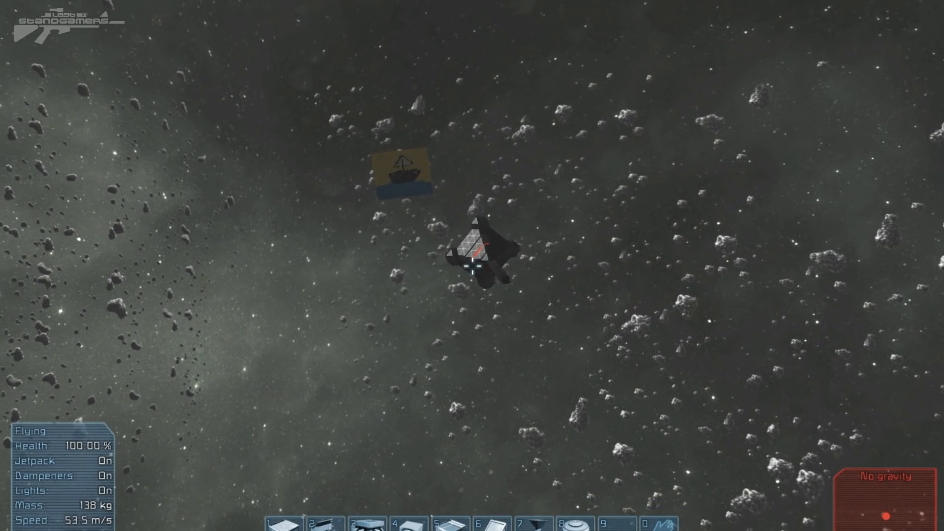
# - Fly up to the red-striped hull of the small dark ship
pyautogui.press('w')
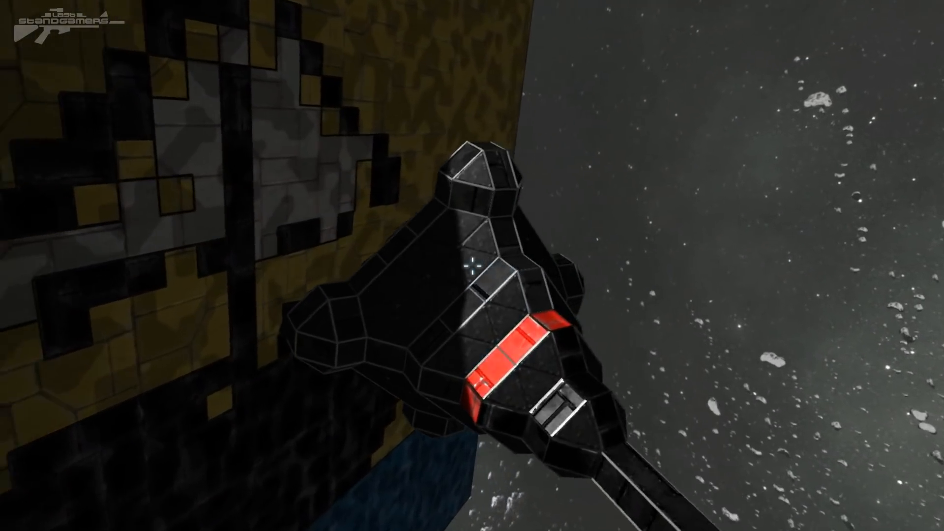
pyautogui.moveTo(472, 265)
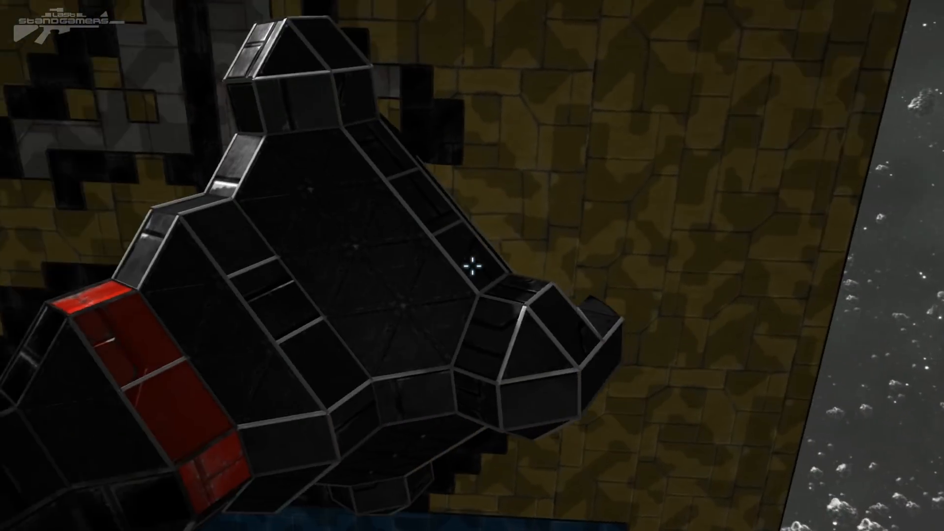
pyautogui.moveTo(472, 266)
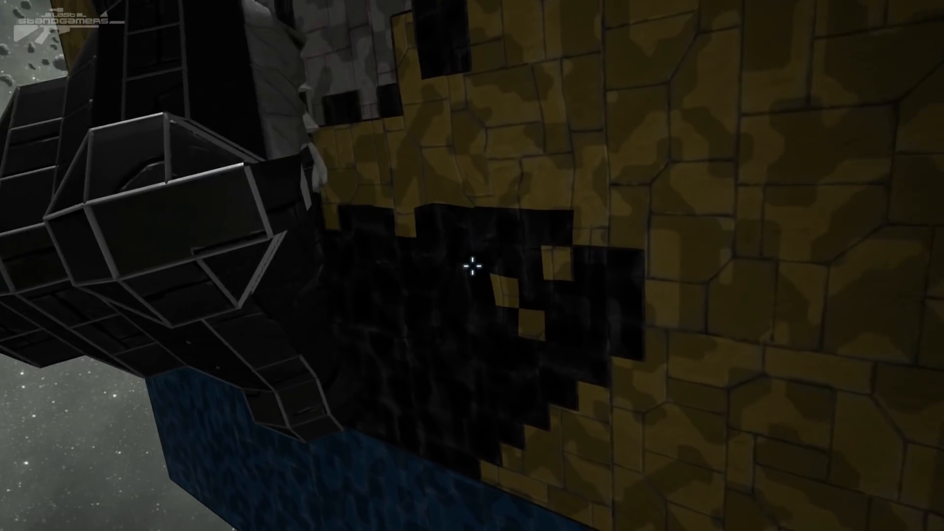
pyautogui.moveTo(472, 268)
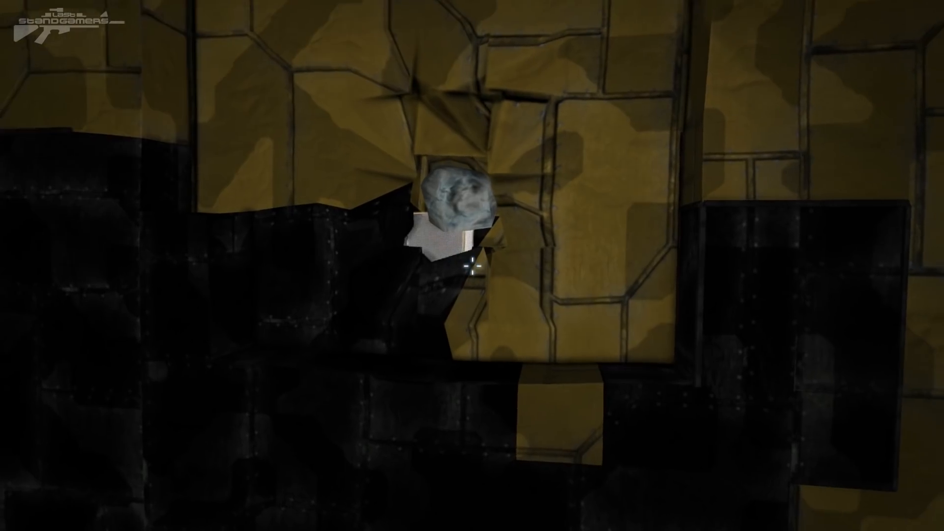
pyautogui.moveTo(472, 266)
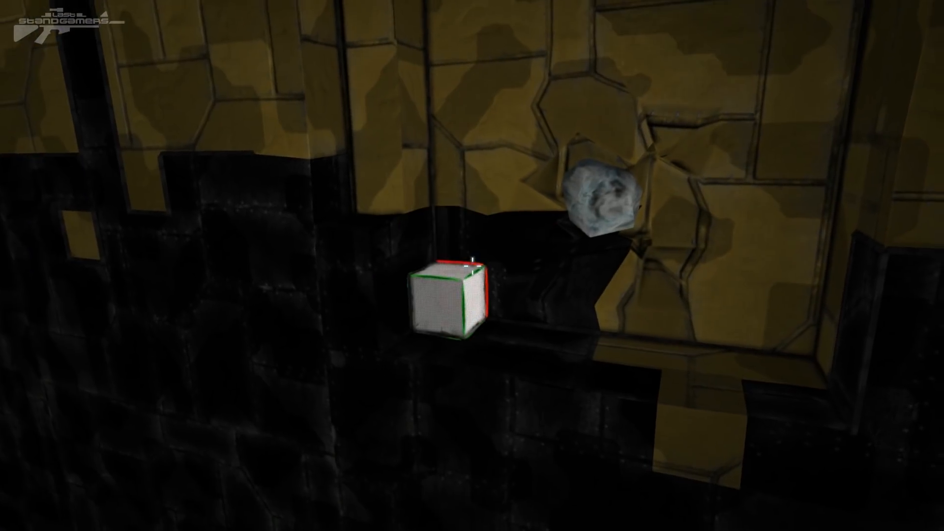
pyautogui.moveTo(472, 265)
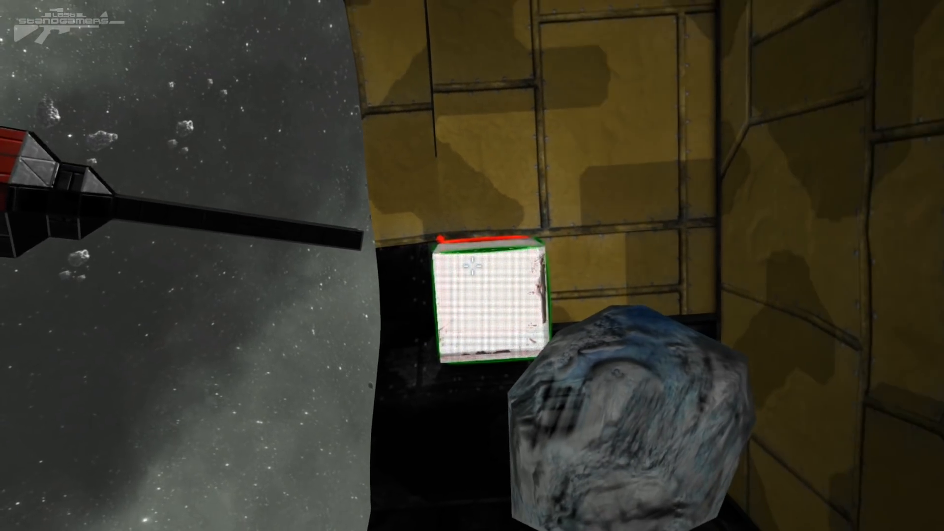
pyautogui.moveTo(472, 266)
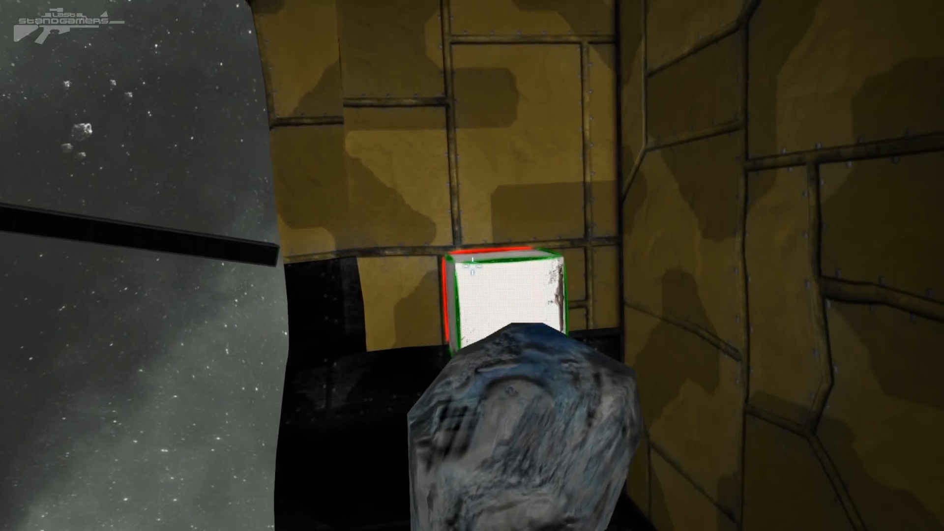
pyautogui.moveTo(472, 266)
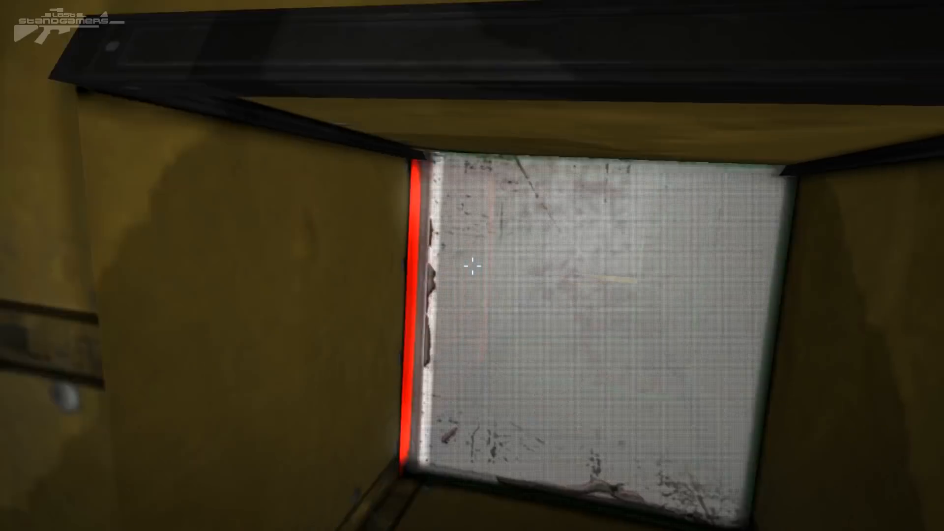
pyautogui.moveTo(472, 266)
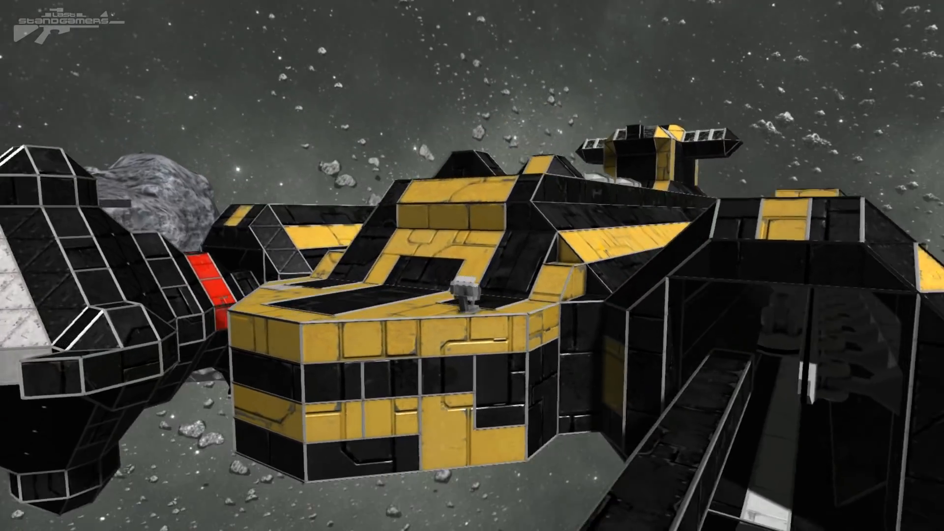
pyautogui.moveTo(472, 266)
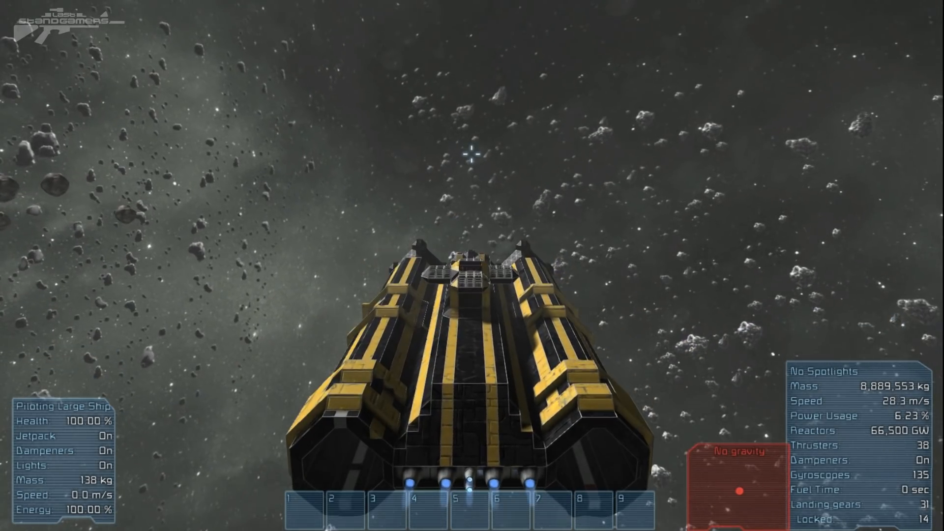
# - Fly the large black-and-yellow ship forward through the asteroid field at 28.3 m/s
pyautogui.press('w')
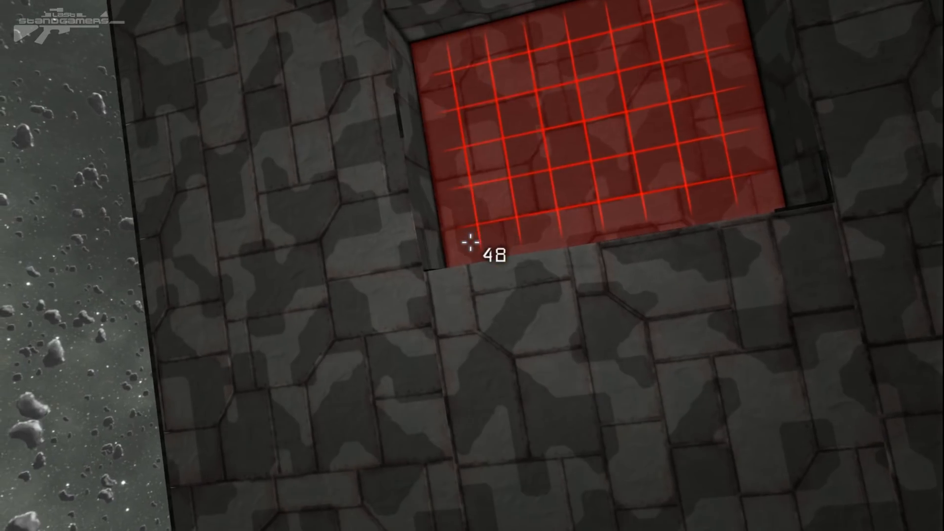
# - Place a small cube block inside the square recess in the grey camouflage armor
pyautogui.click(472, 242)
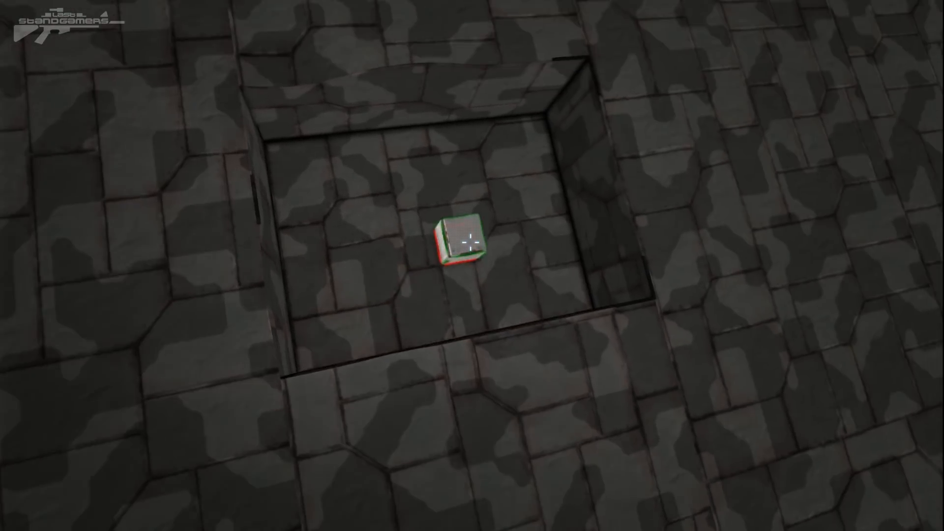